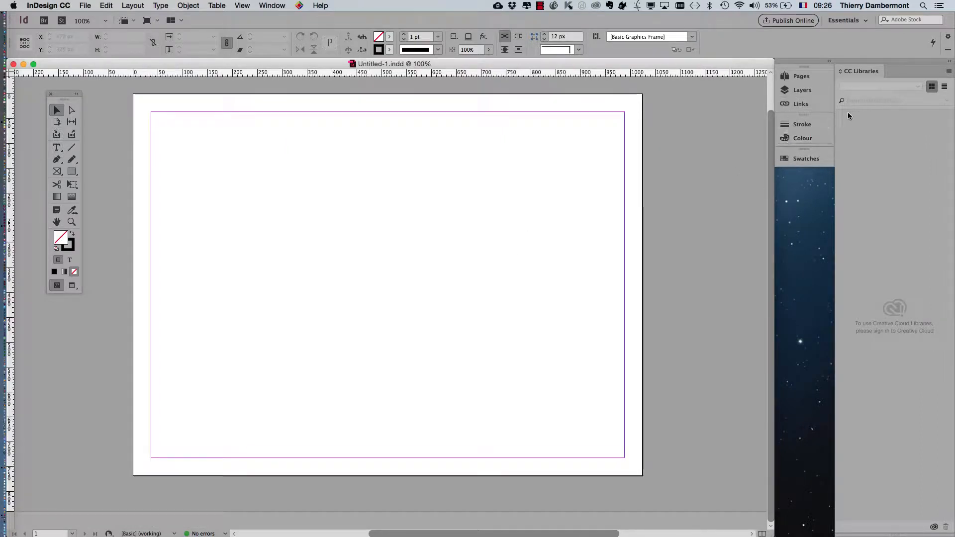
# Show the Pages panel and its panel menu of page commands.
pyautogui.click(798, 76)
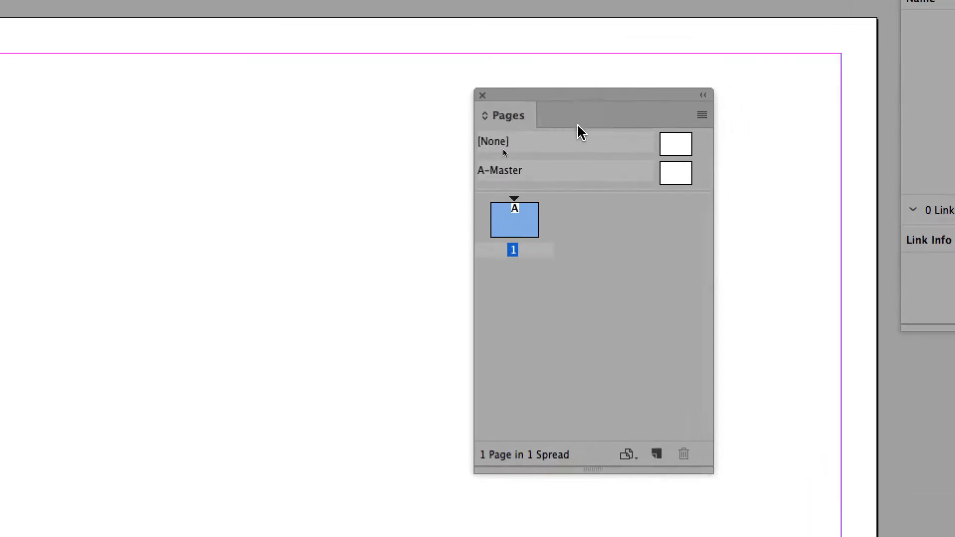
pyautogui.click(701, 114)
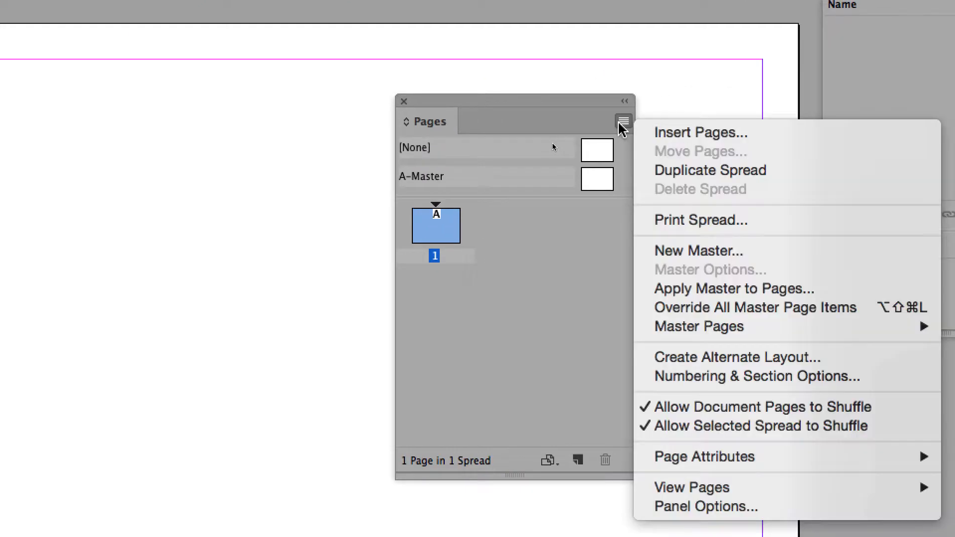
# Insert two pages after page 1 based on A-Master, giving three pages.
pyautogui.click(700, 133)
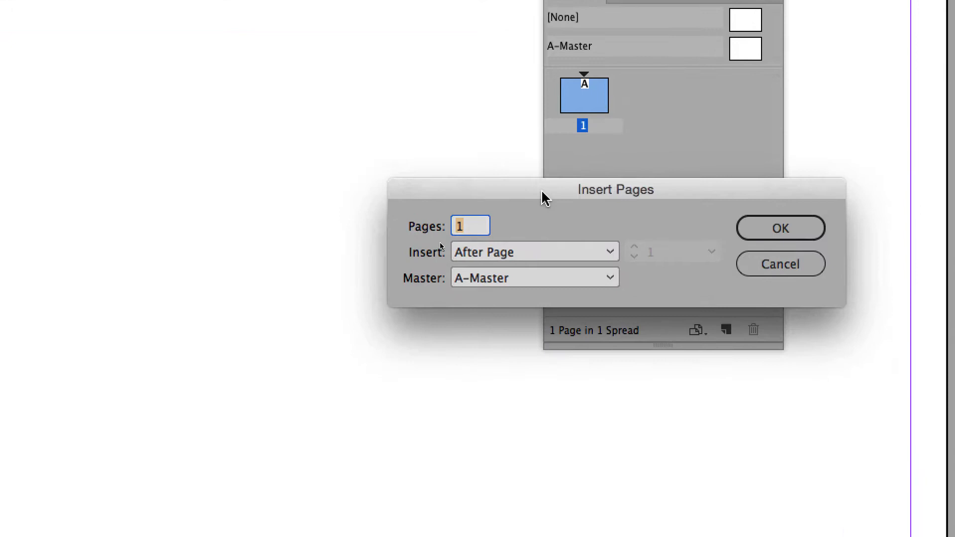
pyautogui.click(780, 227)
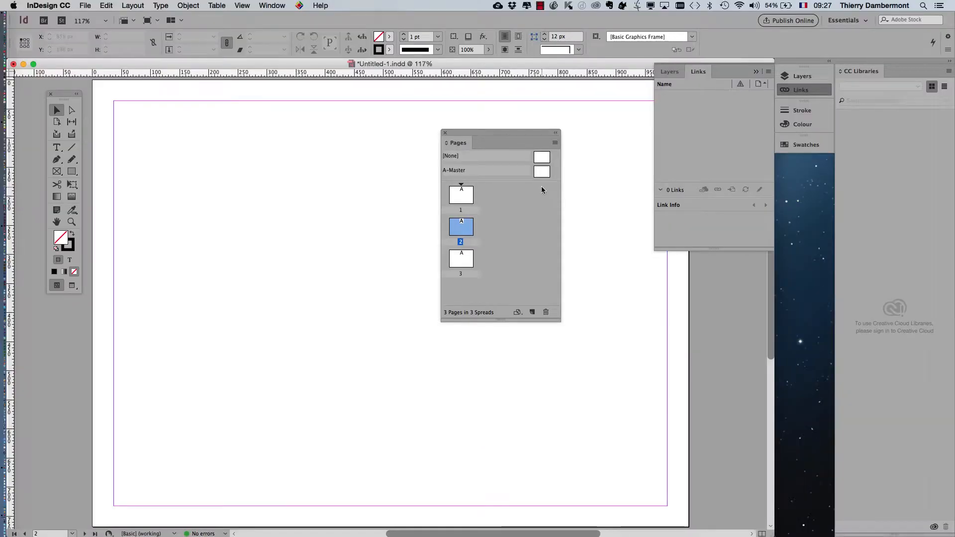
pyautogui.moveTo(548, 178)
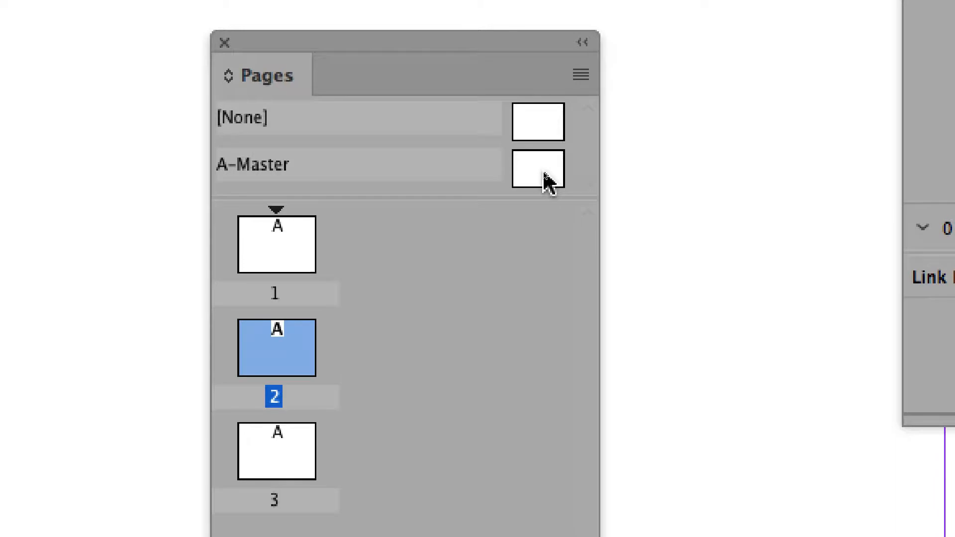
# Select A-Master in the Pages panel to edit the master.
pyautogui.click(539, 171)
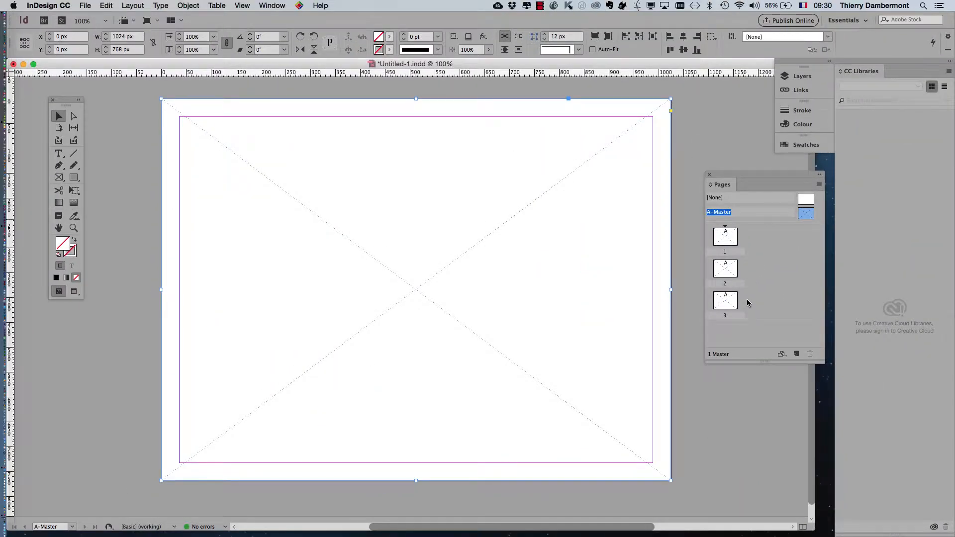
pyautogui.moveTo(712, 404)
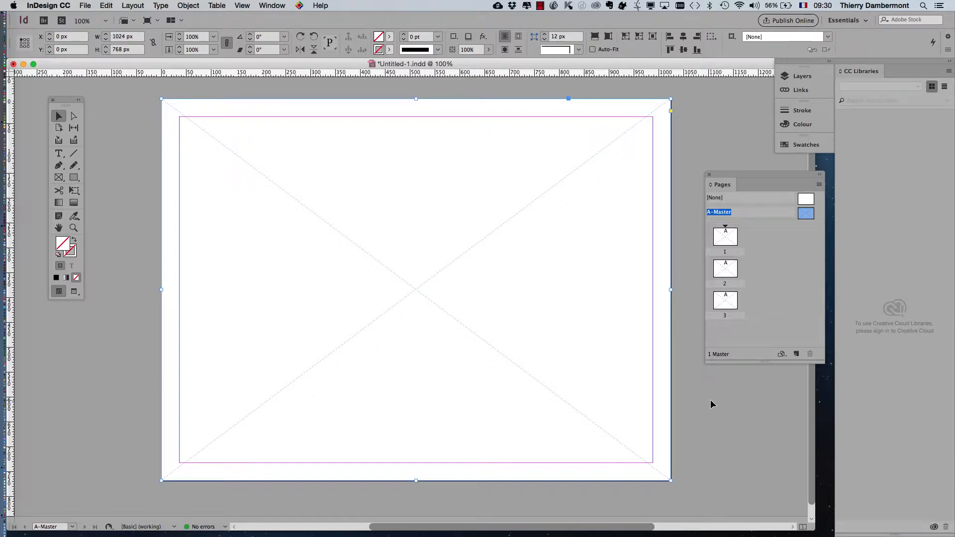
pyautogui.moveTo(555, 309)
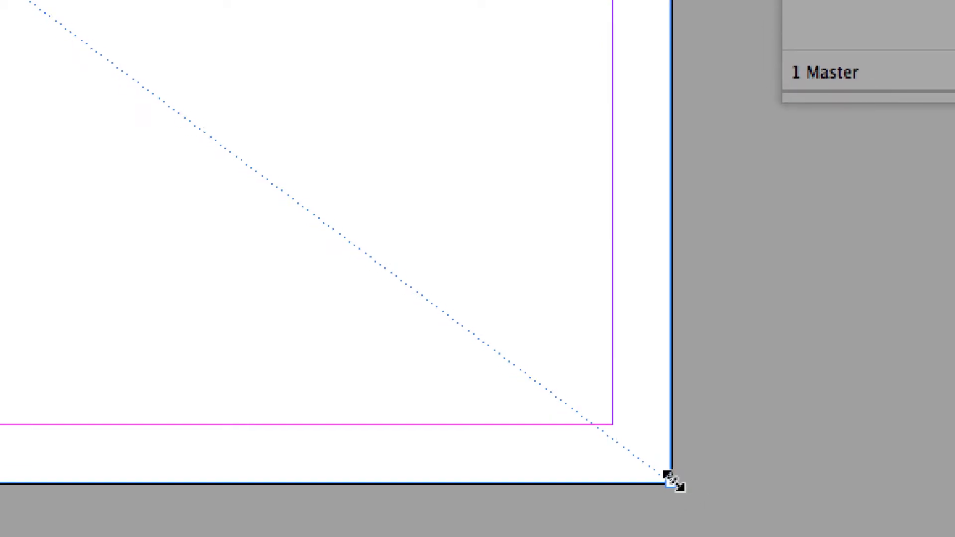
# Snap the frame's bottom-right and top-left corners to the page corners (1024 by 768 px).
pyautogui.moveTo(667, 480); pyautogui.dragTo(669, 478)
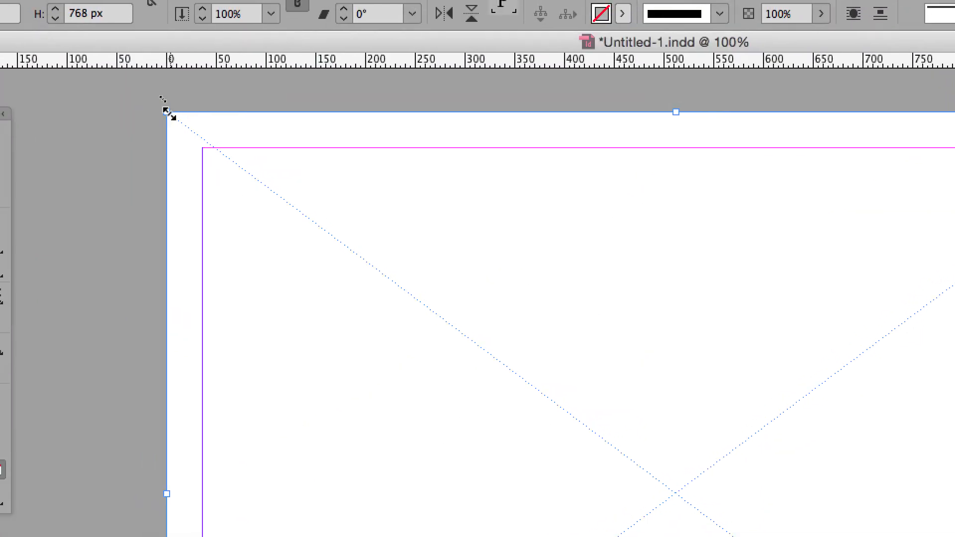
pyautogui.moveTo(166, 111); pyautogui.dragTo(166, 127)
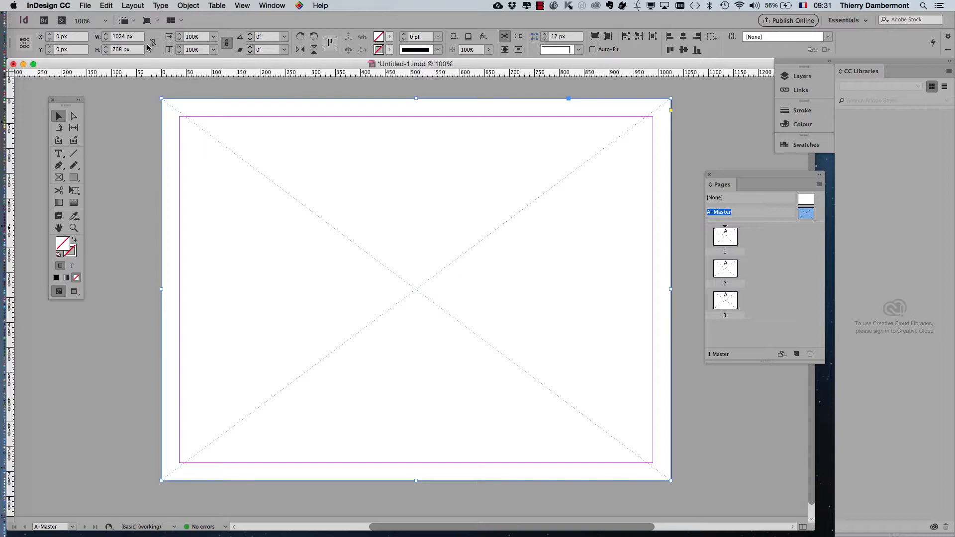
pyautogui.moveTo(135, 39)
pyautogui.write(' /')
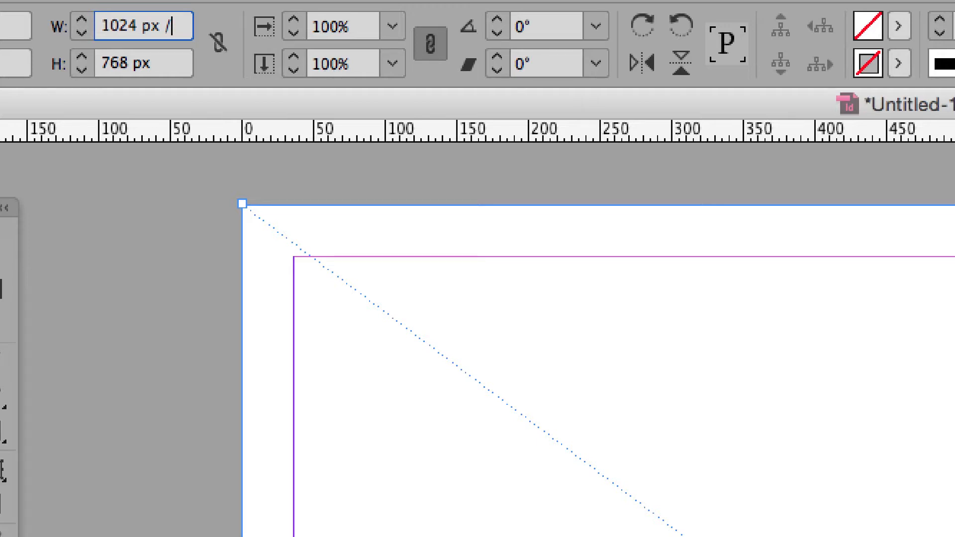
# Divide the frame width 1024 px by 3, giving 341.333 px.
pyautogui.write('341,333 px')
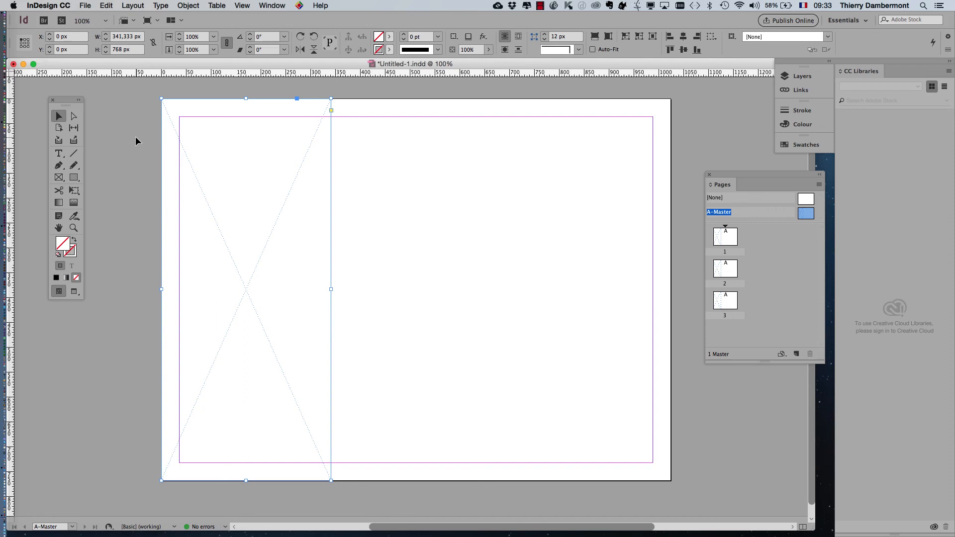
pyautogui.moveTo(536, 272)
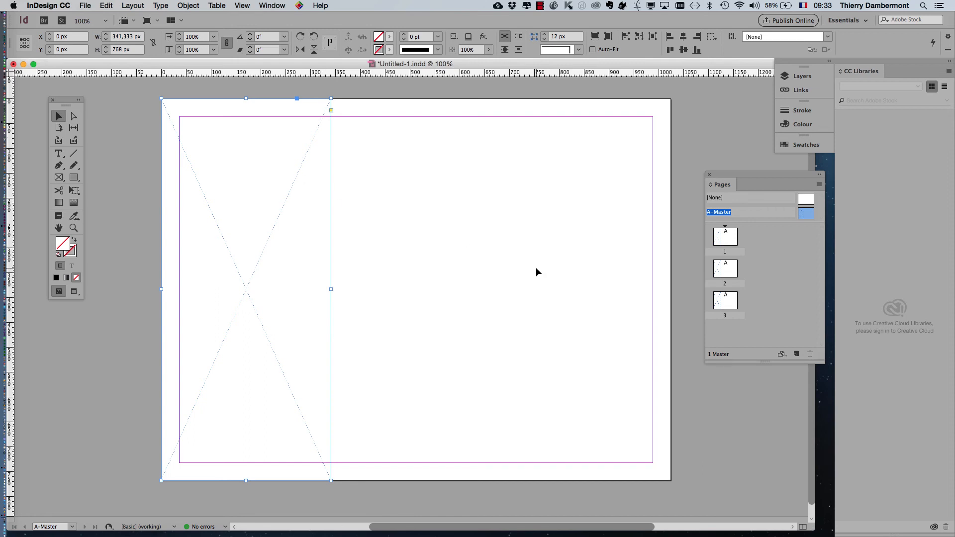
pyautogui.moveTo(731, 275)
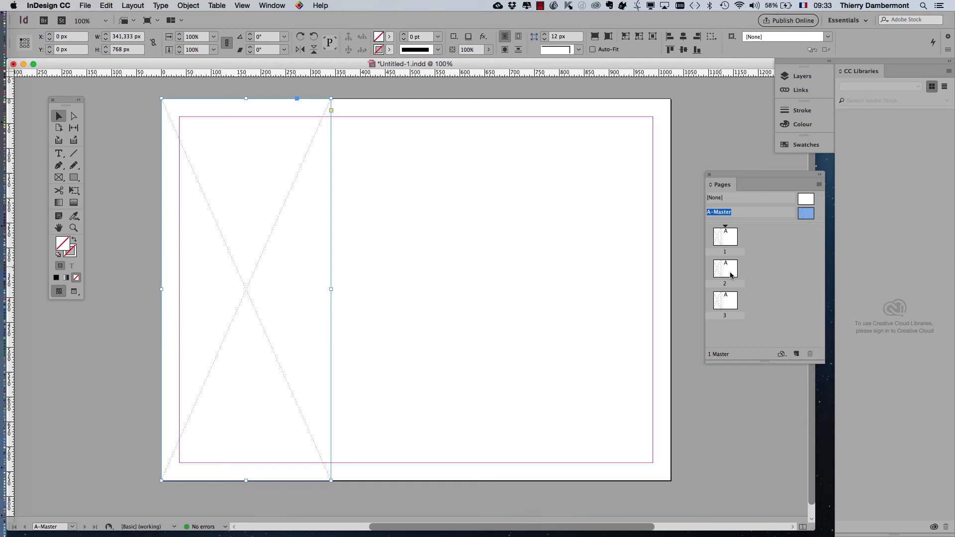